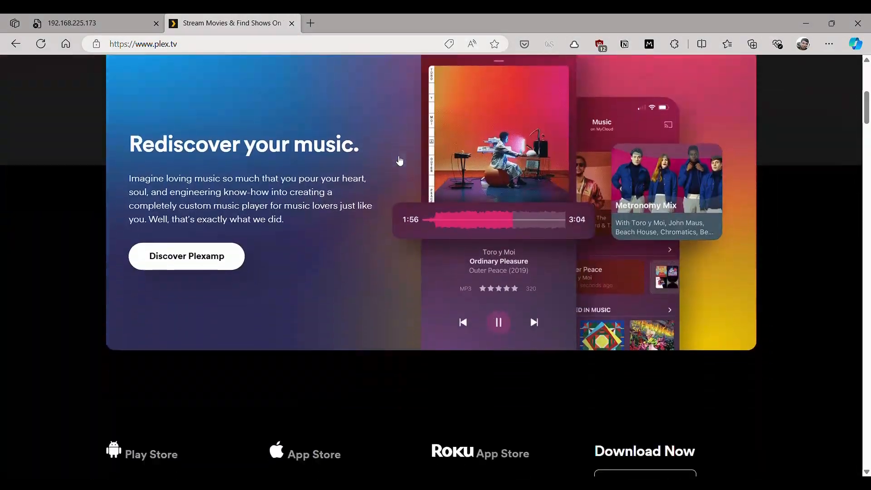
- Launch scrcpy from the scrcpy-win64 folder to mirror the phone's home screen on the PC
scroll(down, 3)
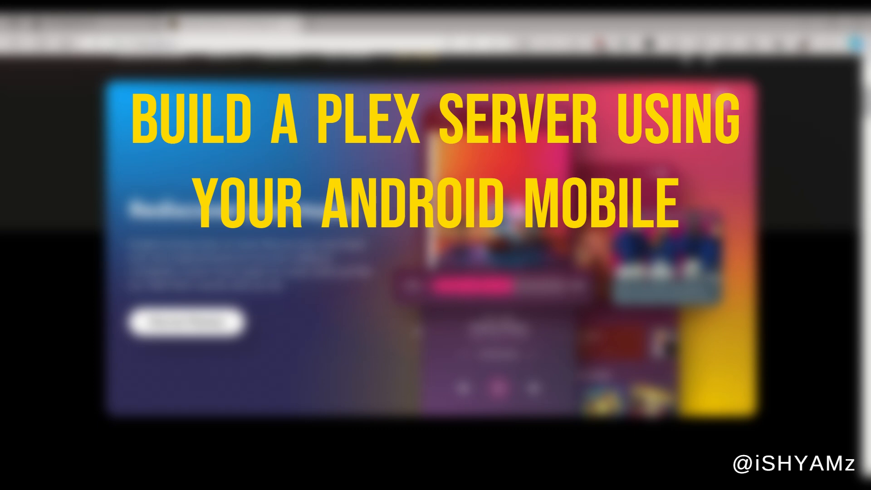
scroll(down, 3)
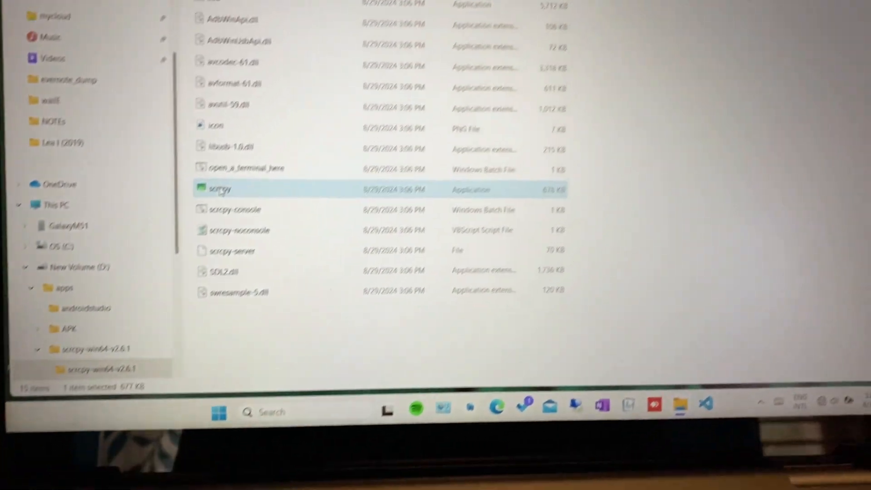
double_click(220, 189)
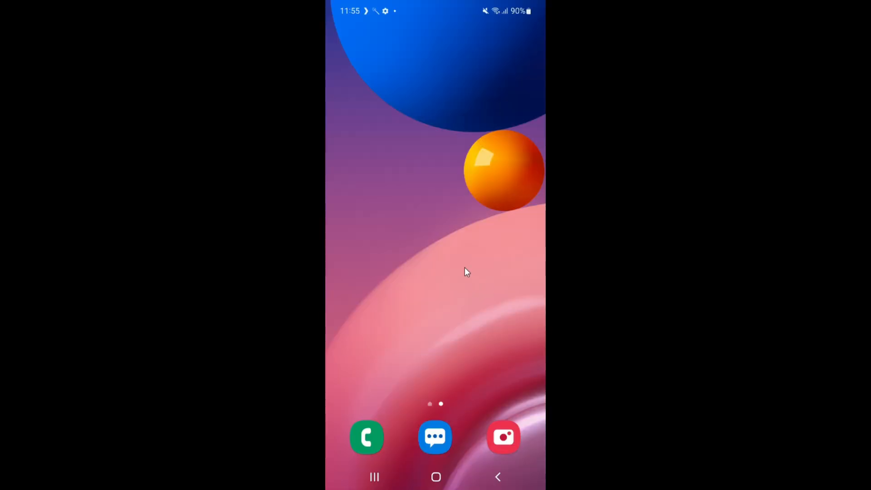
mouse_move(489, 365)
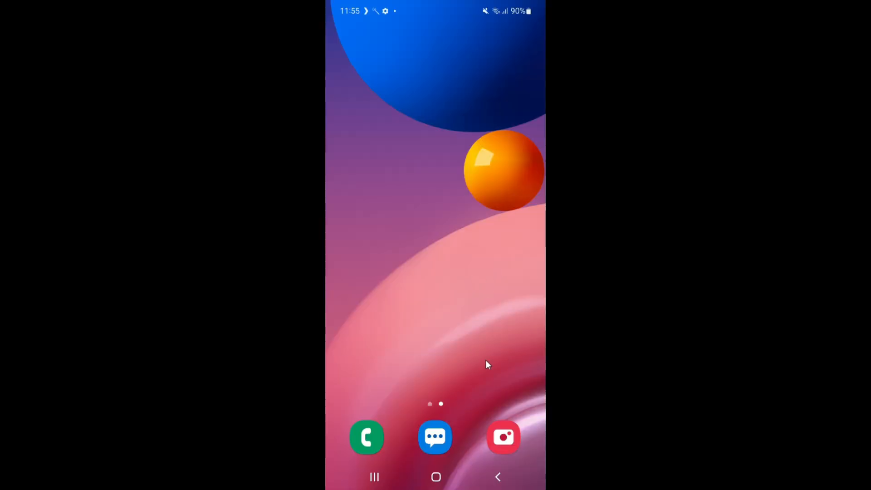
mouse_move(416, 137)
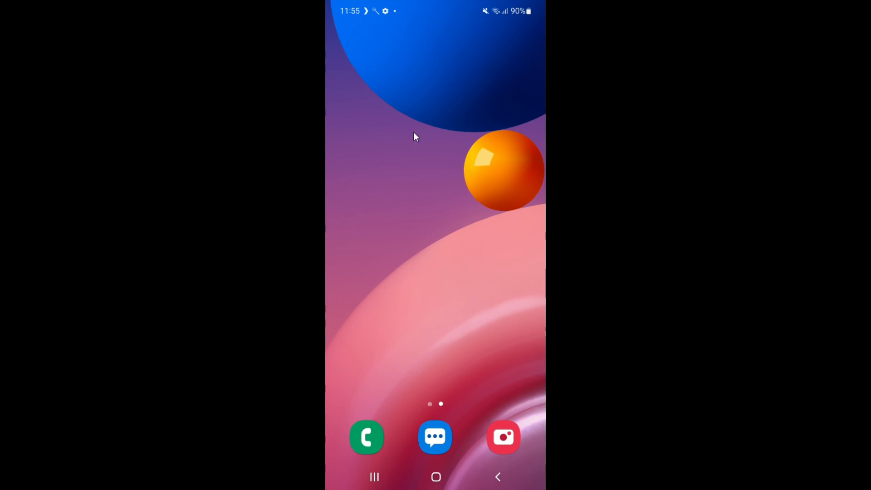
- Browse internal storage to the AAPK folder and start installing plexapp.mediaserver1.29.apk
scroll(up, 3)
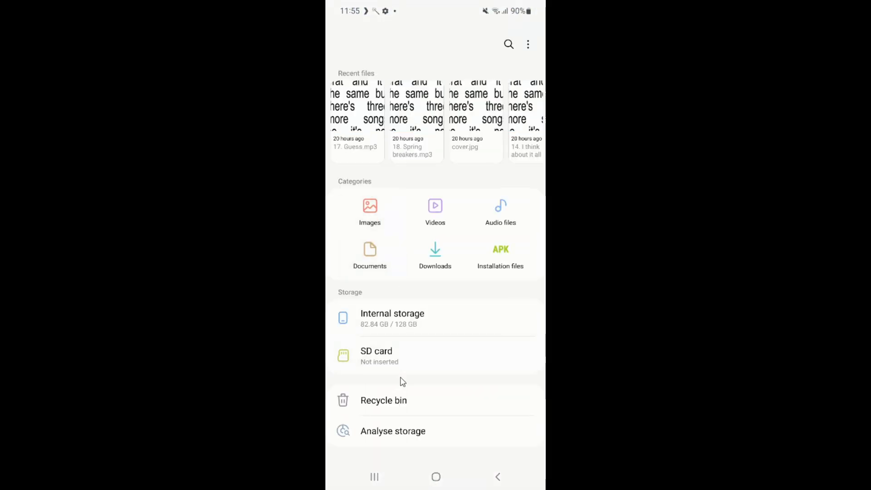
click(392, 313)
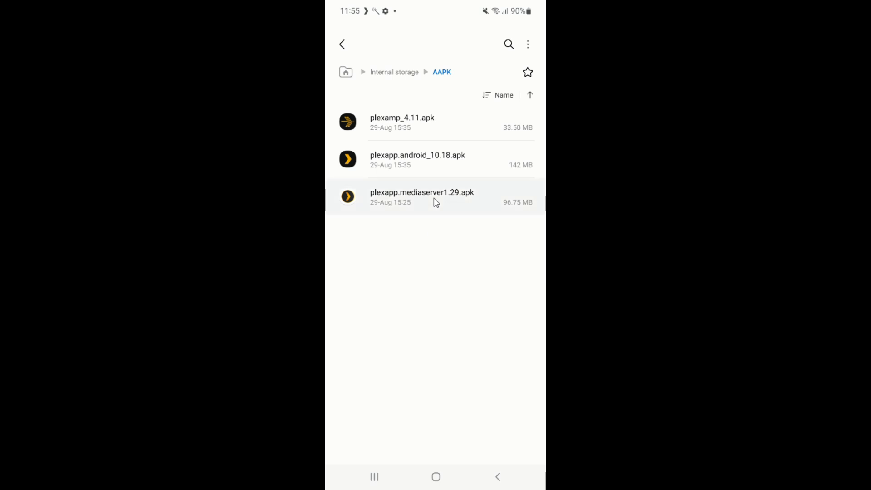
mouse_move(450, 175)
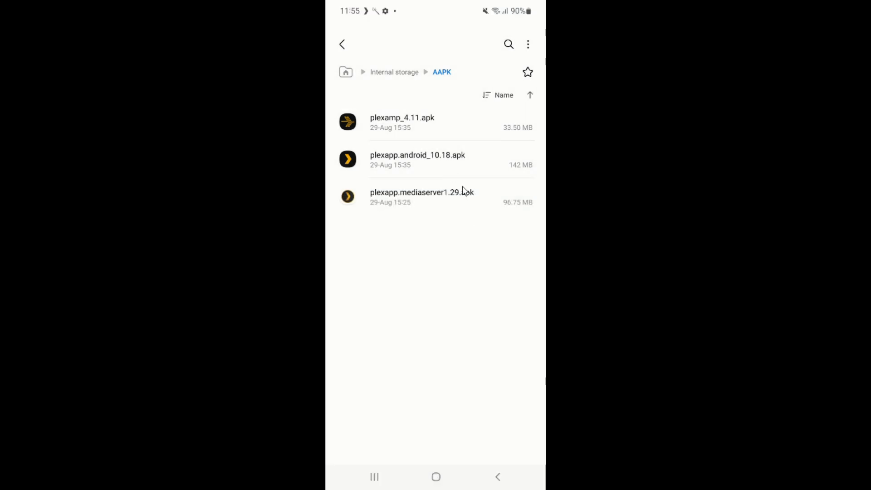
click(422, 196)
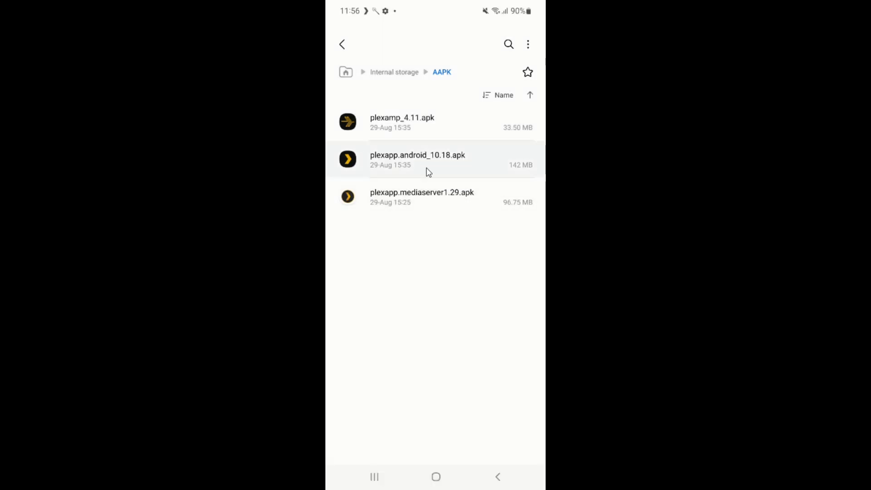
mouse_move(427, 196)
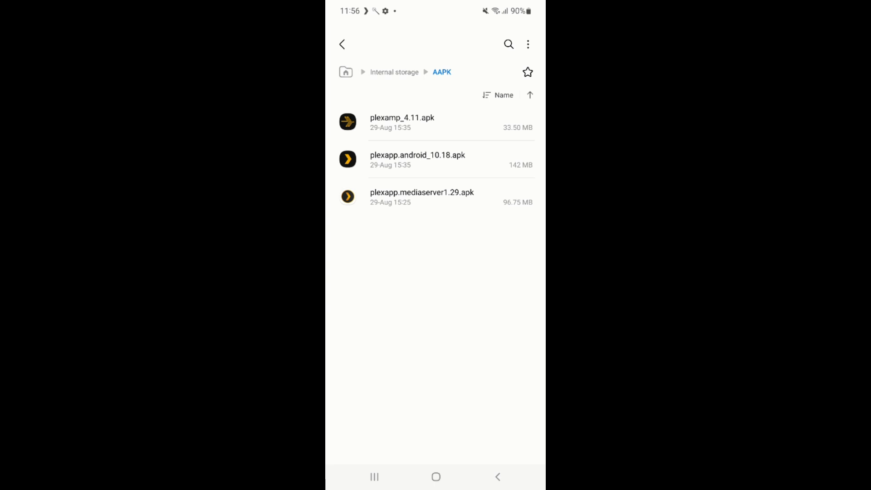
mouse_move(374, 50)
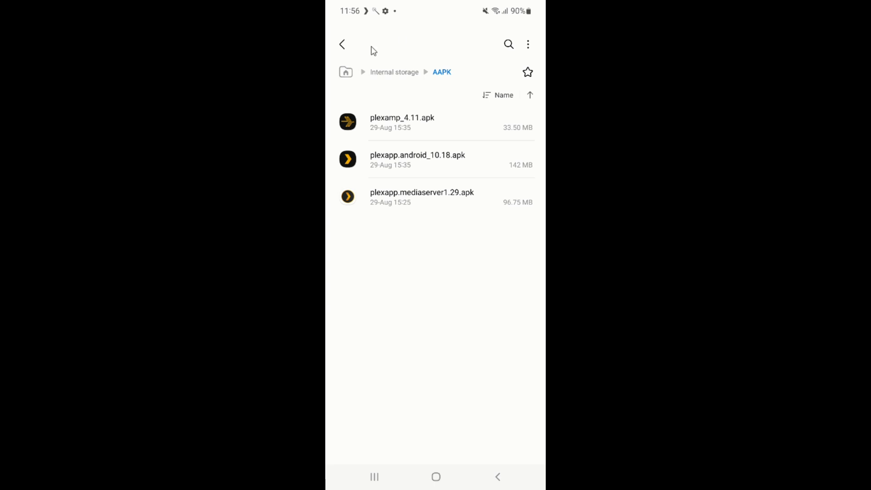
- Browse the Music album folders, then navigate back up to the My Files main page
click(342, 43)
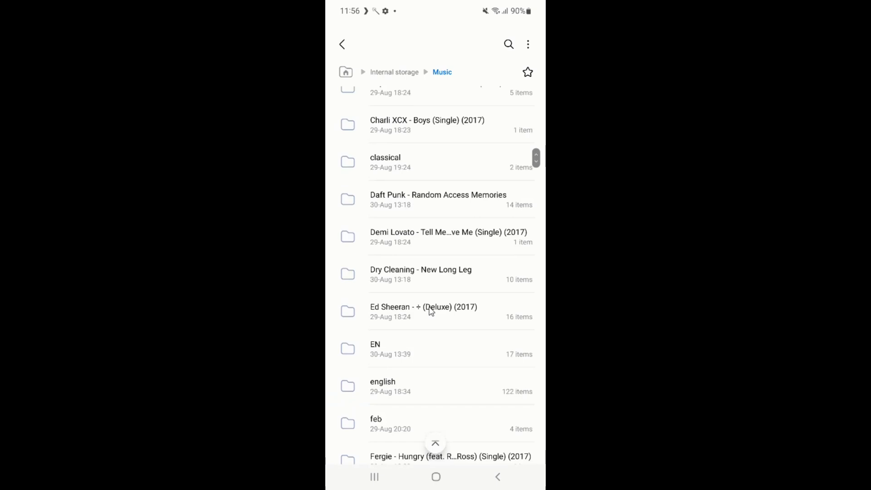
scroll(down, 3)
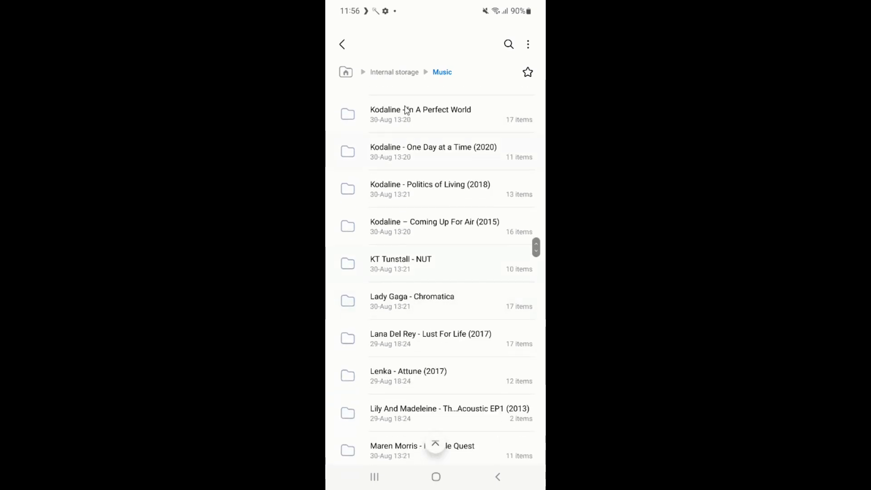
click(342, 43)
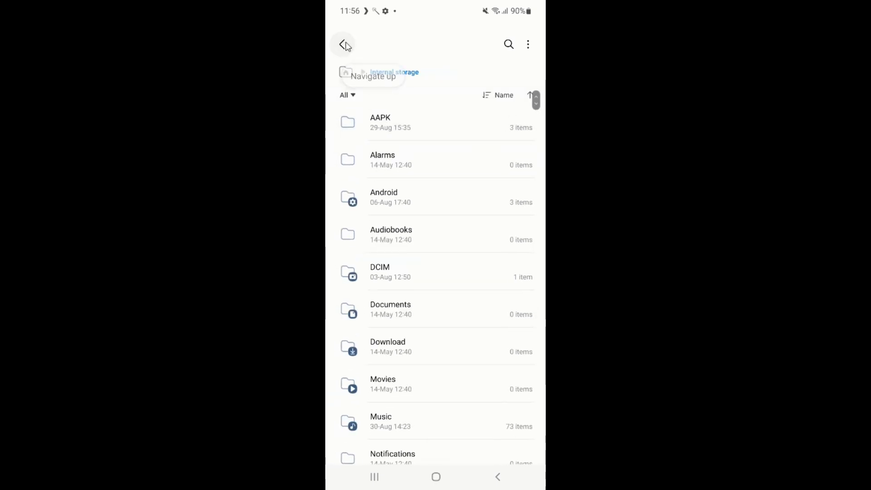
click(343, 44)
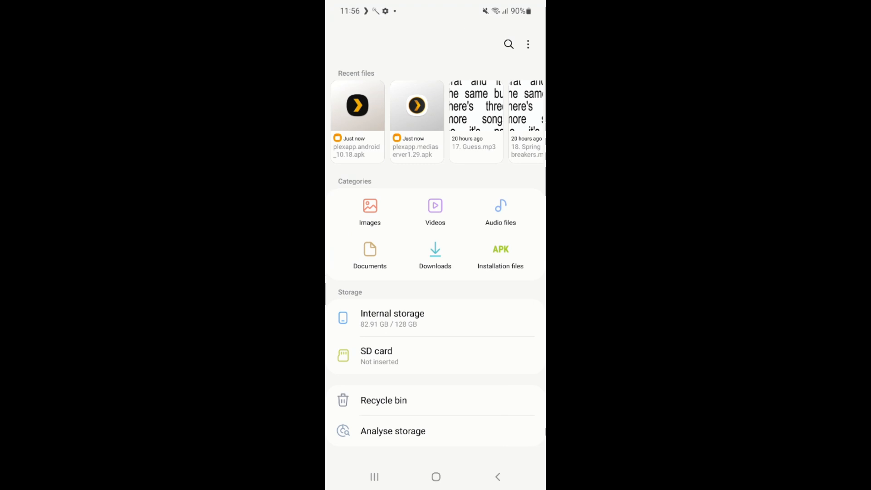
click(436, 476)
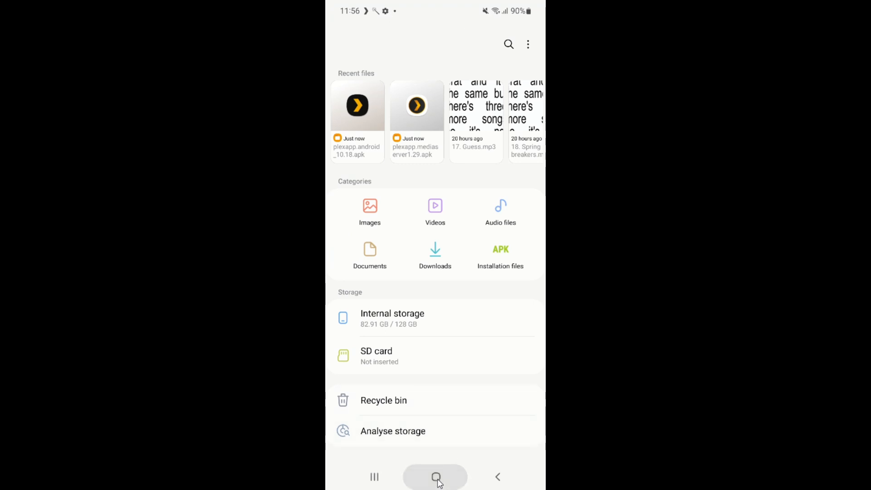
- Launch Plex Media Server from the home screen to reach its splash screen with the OPEN APP button
click(436, 477)
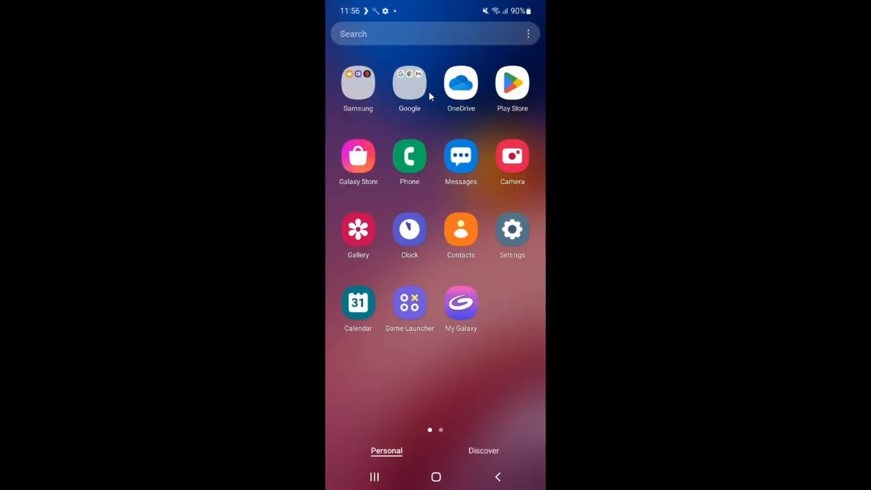
scroll(left, 3)
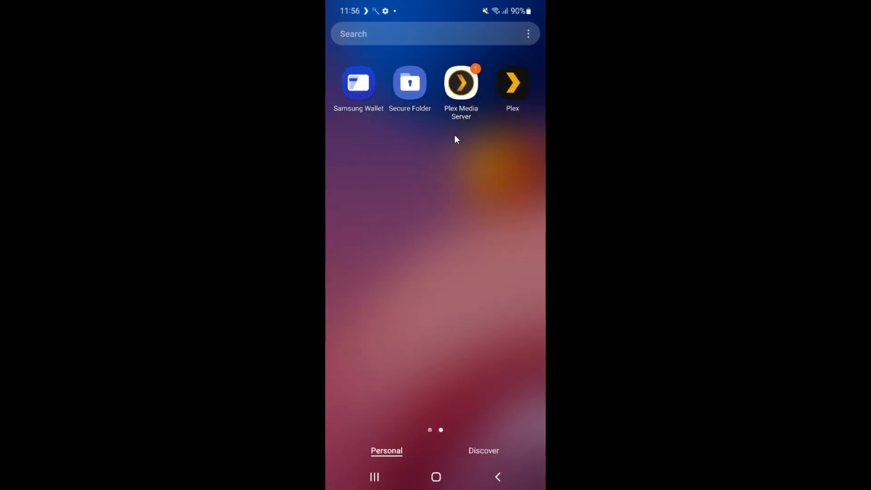
click(461, 83)
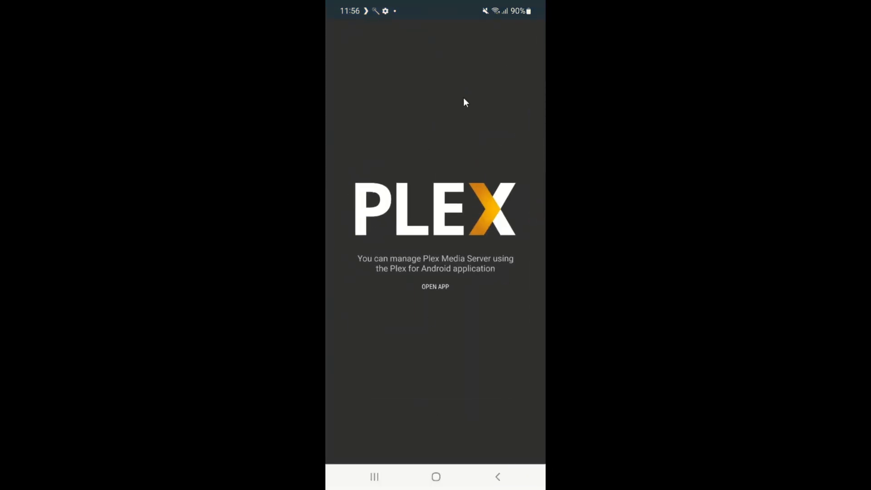
mouse_move(408, 353)
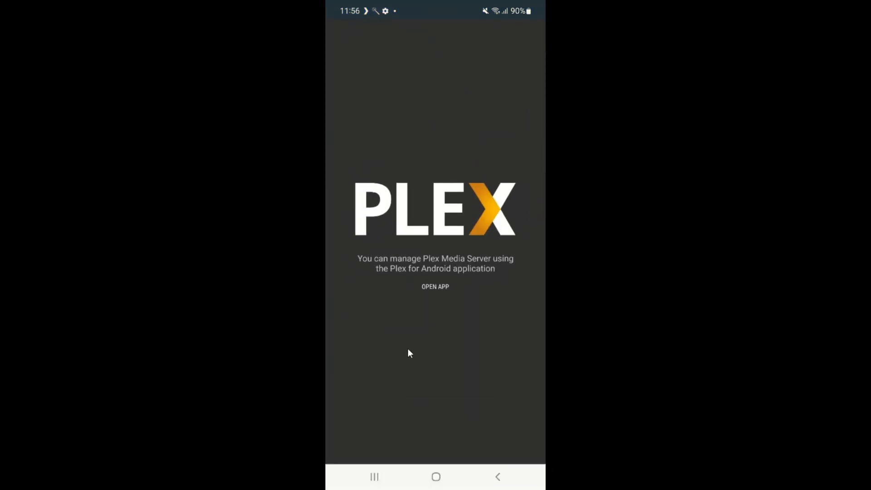
mouse_move(420, 323)
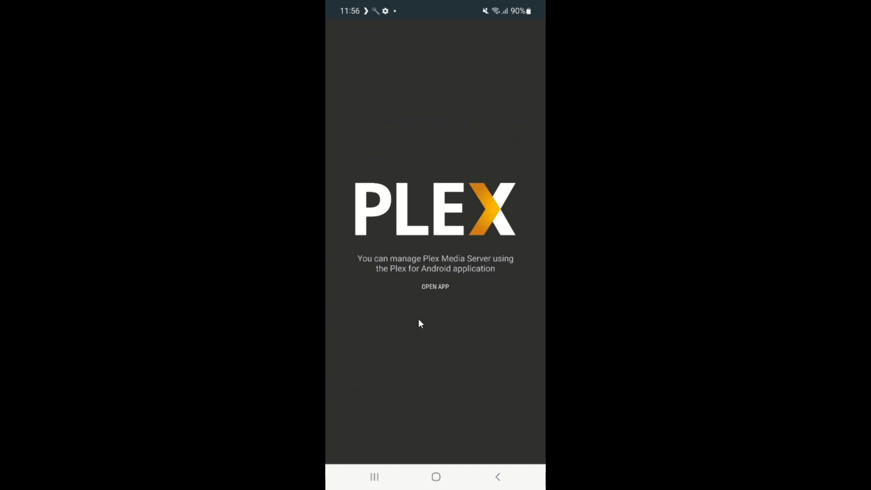
mouse_move(435, 287)
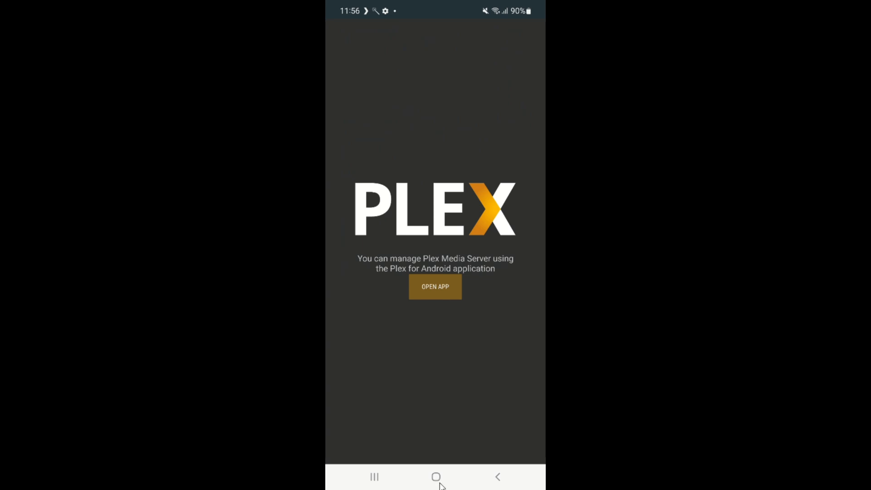
mouse_move(376, 478)
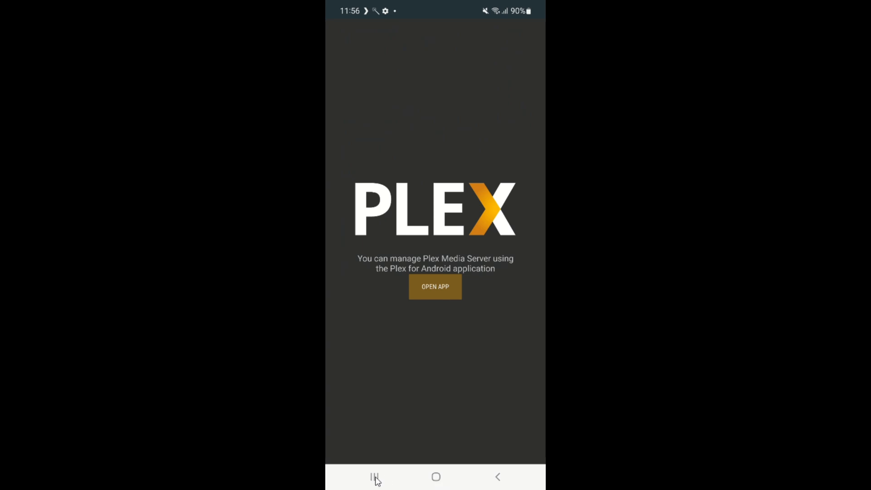
- Enter Plex for Android and list all Galaxy M51 server libraries from the navigation menu's More entry
click(436, 477)
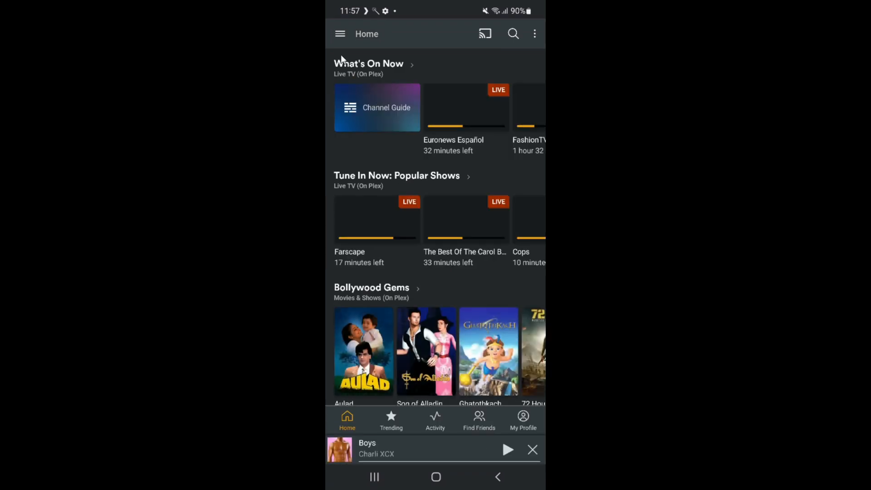
click(341, 33)
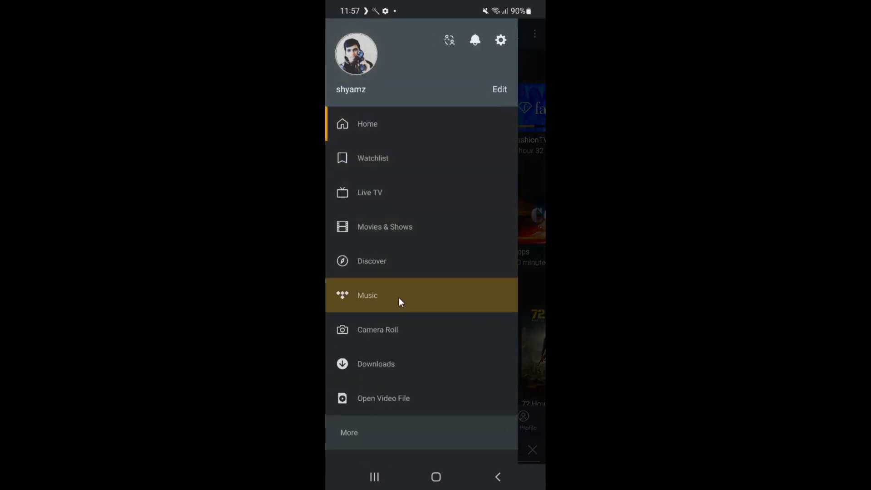
mouse_move(402, 397)
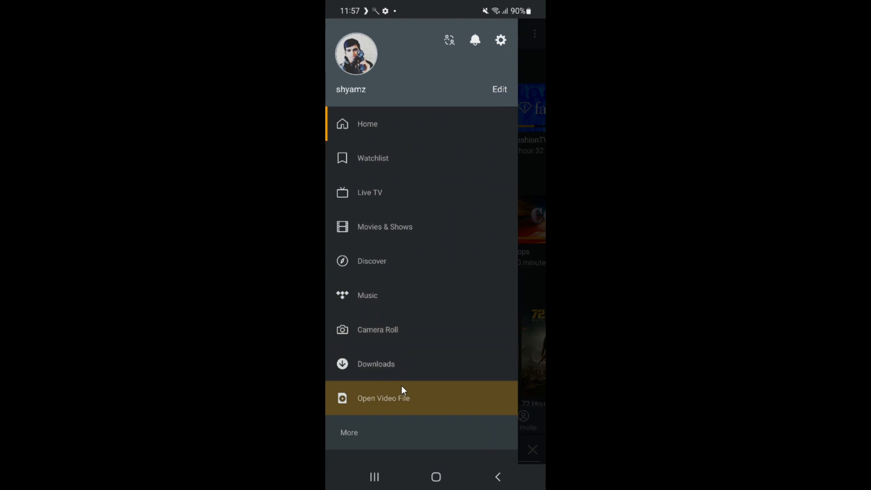
click(349, 432)
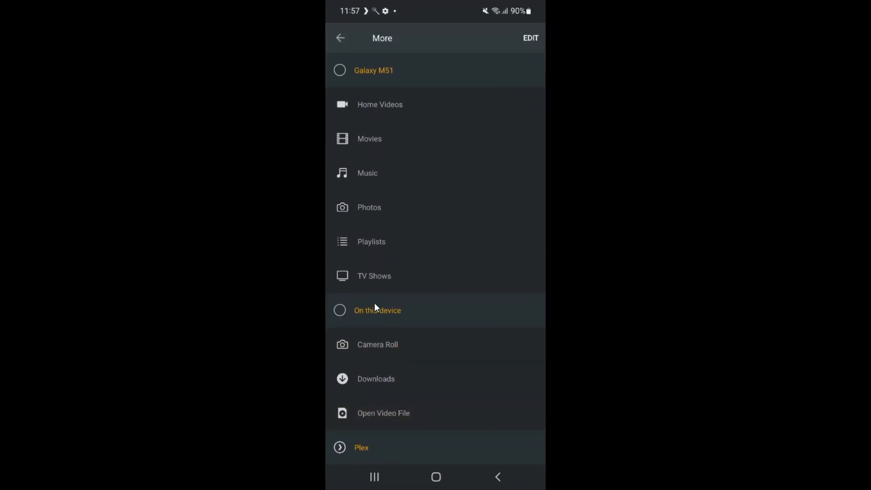
scroll(down, 3)
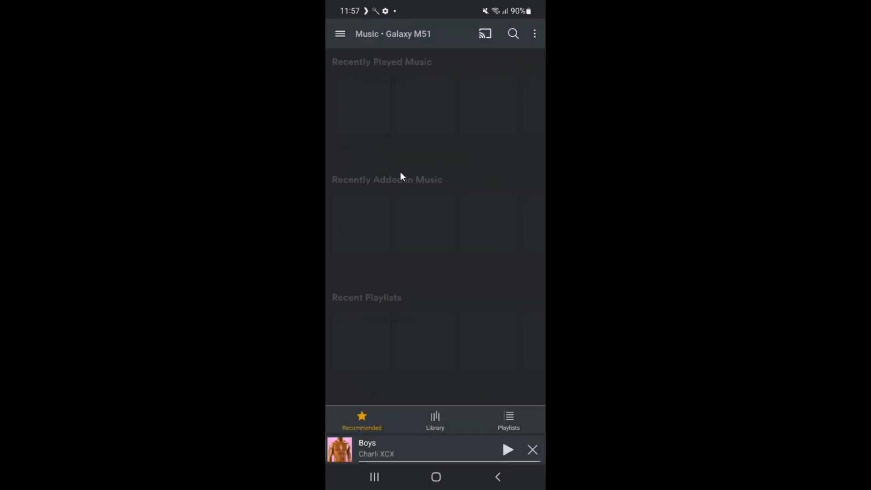
- Scroll through the Recommended sections and playlists of the Galaxy M51 Music library
scroll(down, 3)
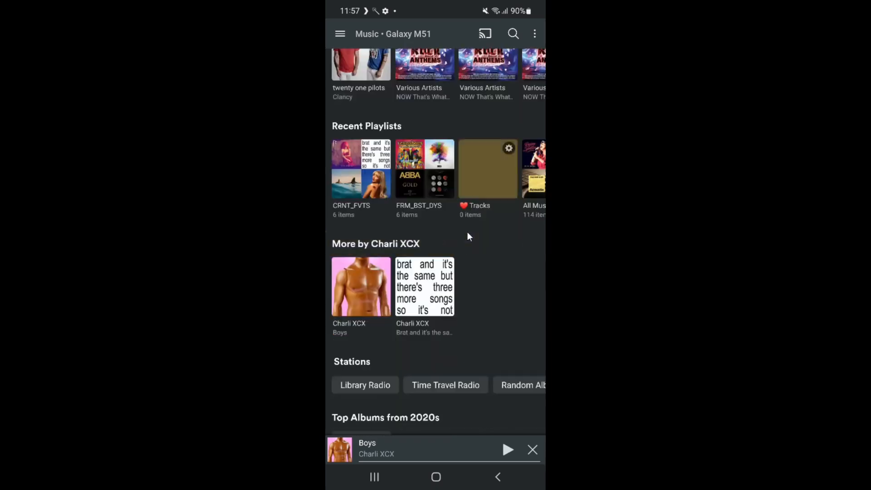
scroll(down, 3)
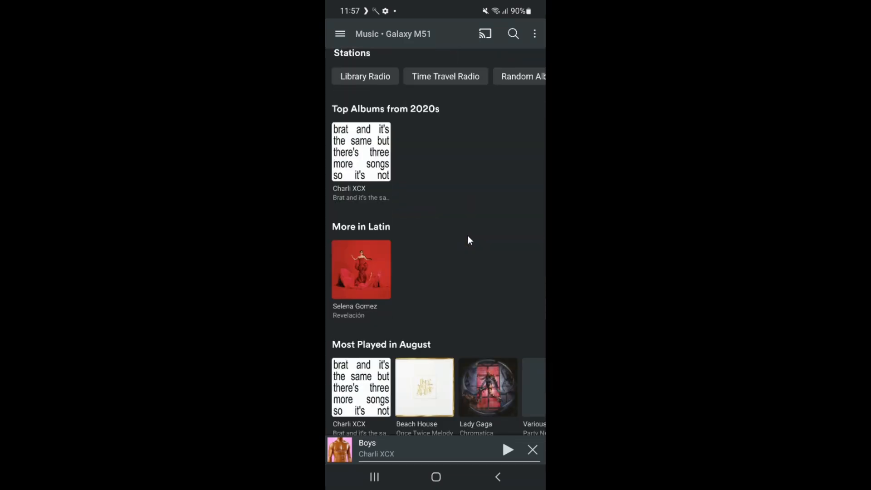
scroll(down, 3)
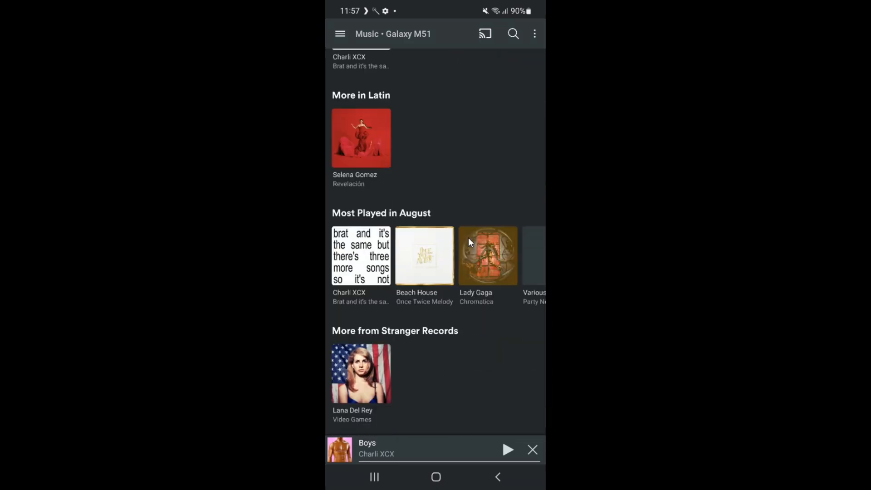
scroll(down, 3)
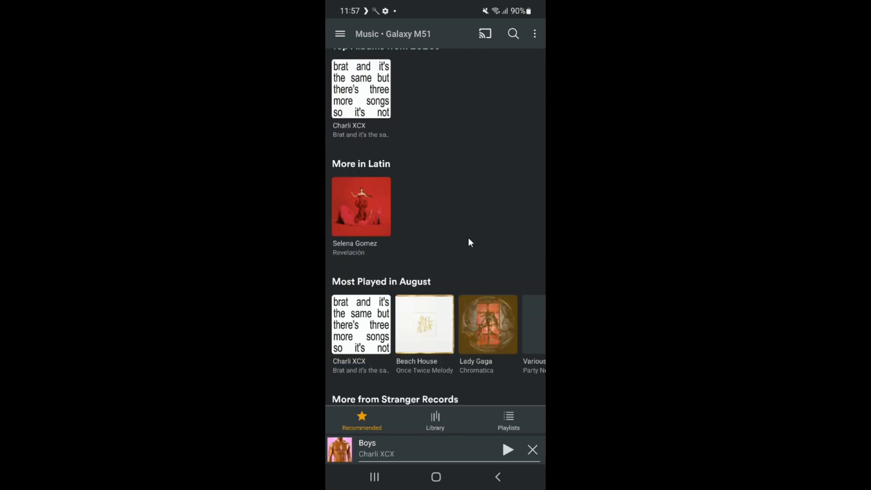
scroll(down, 3)
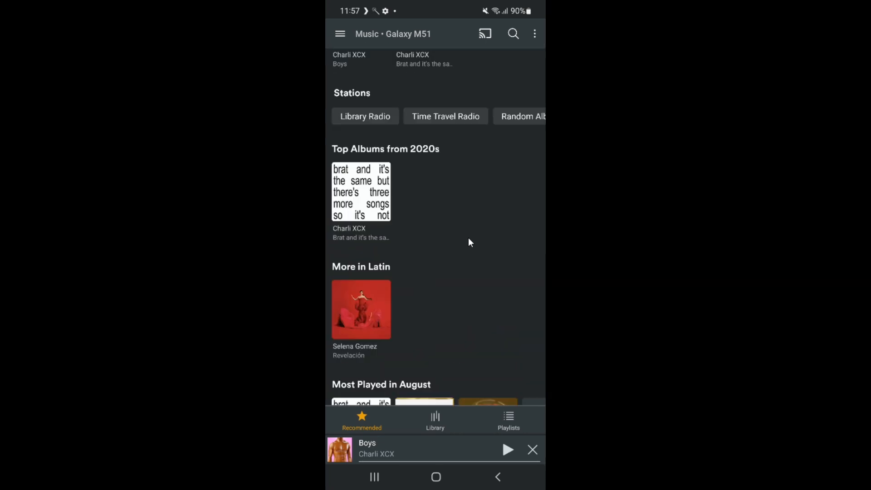
scroll(down, 3)
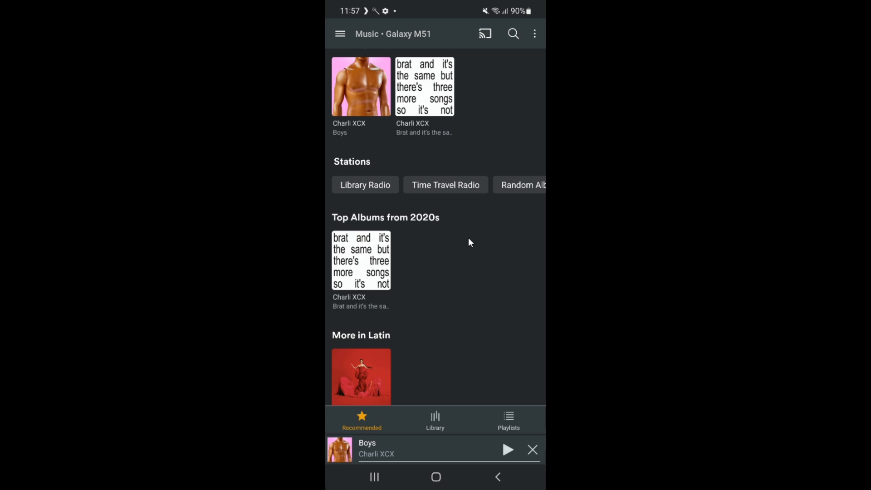
scroll(down, 3)
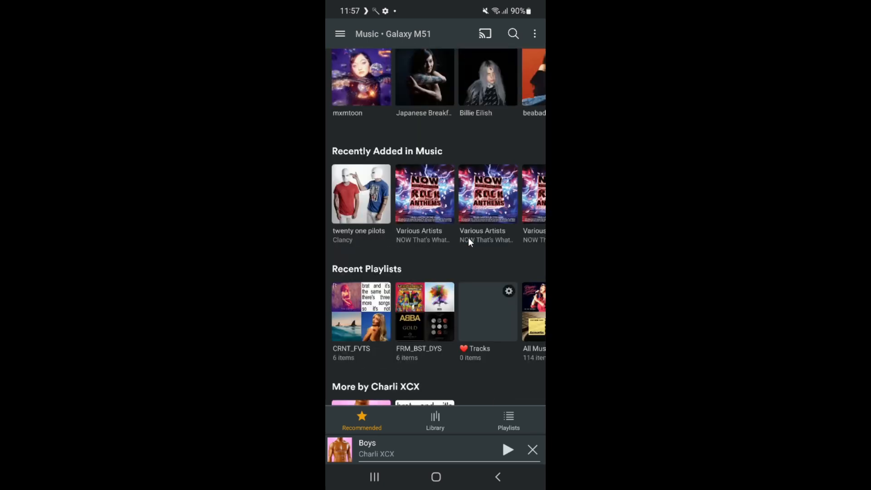
scroll(down, 3)
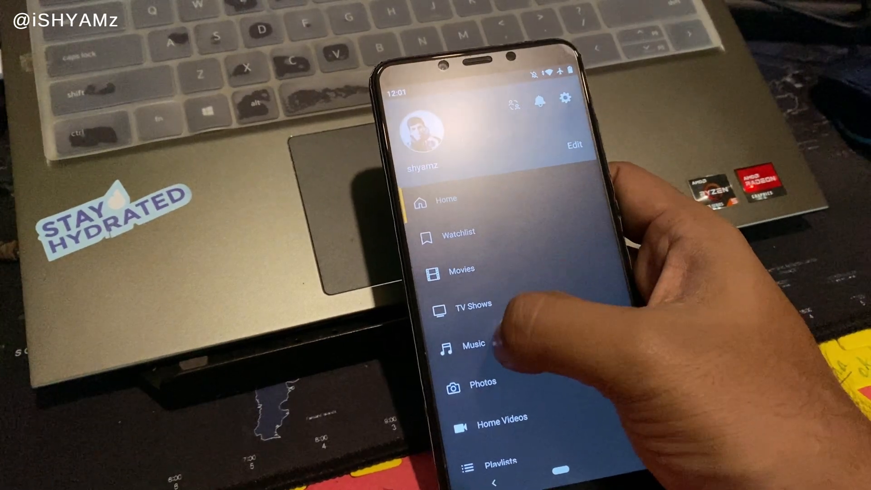
- Play To Brazil! by Vengaboys from the FRM_BST_DYS playlist in the Galaxy M51 music library
click(474, 344)
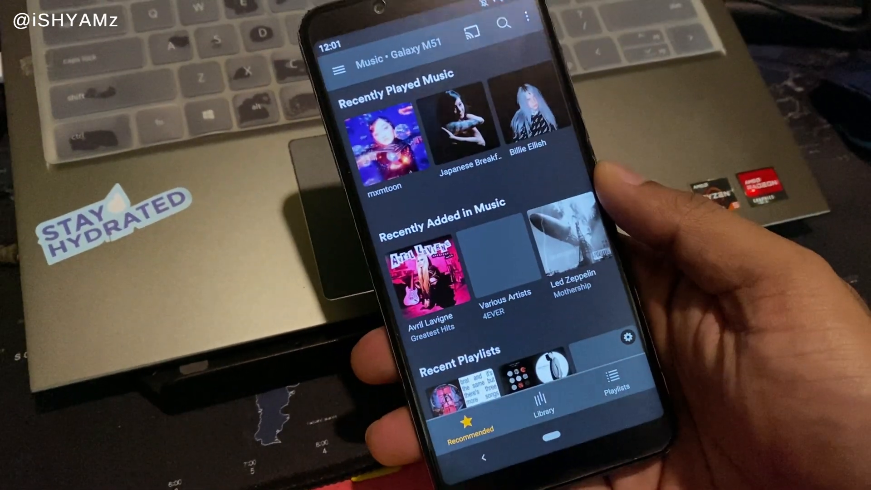
scroll(down, 3)
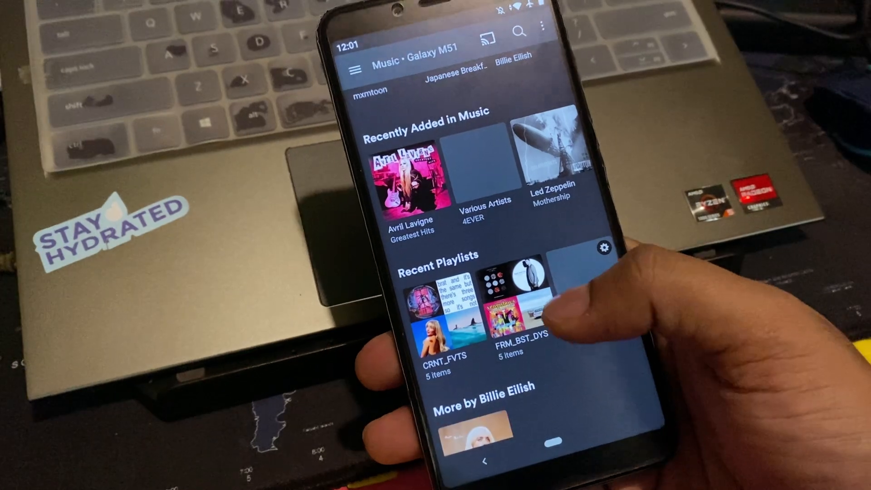
click(521, 311)
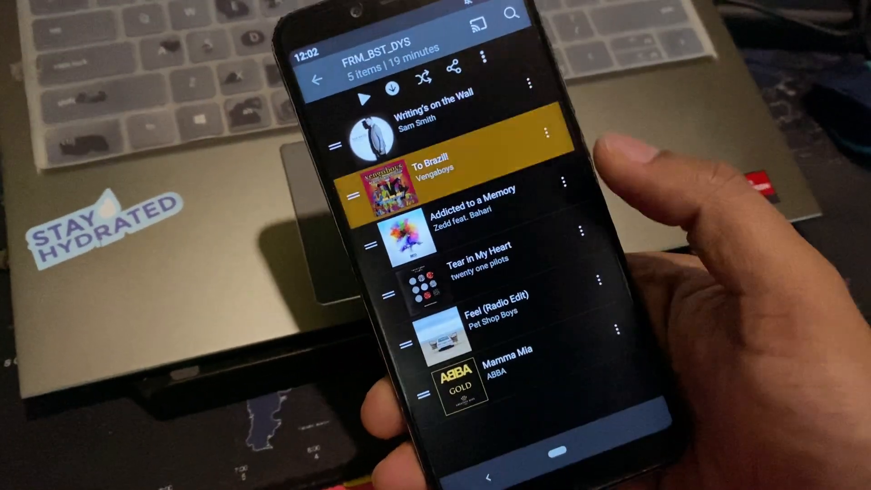
click(433, 173)
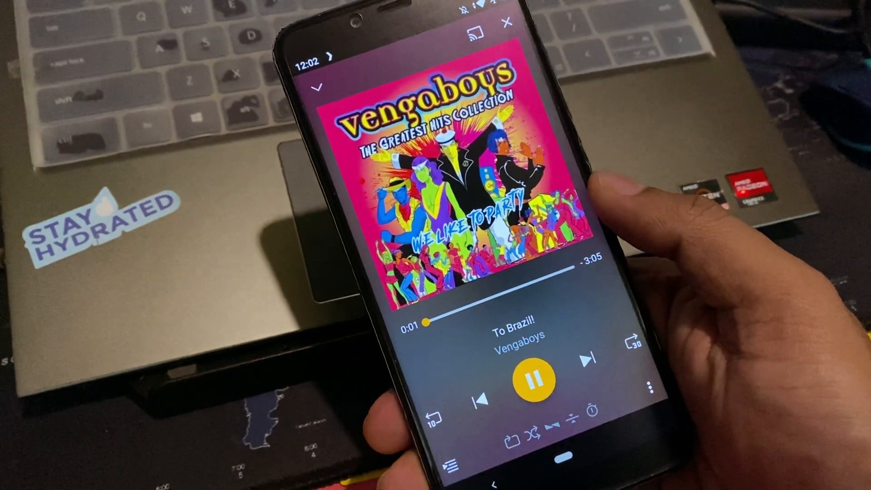